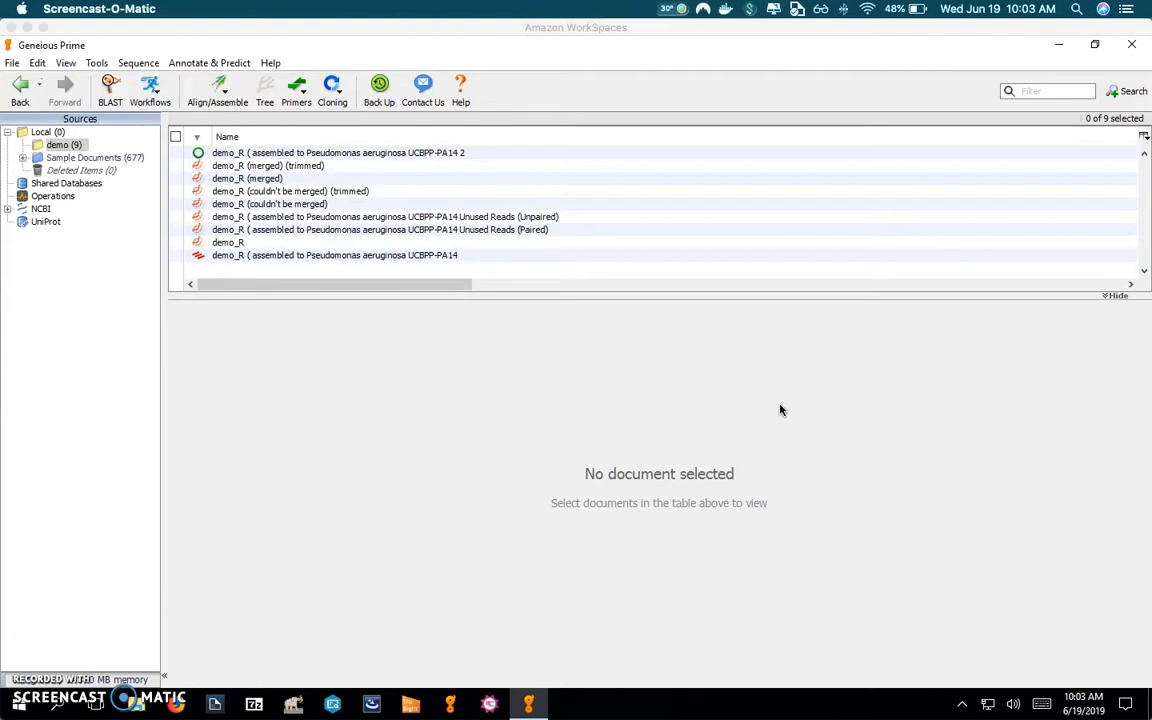
Step: Open the demo_R contig assembled to Pseudomonas aeruginosa UCBPP-PA14 in Contig View
left_click(176, 256)
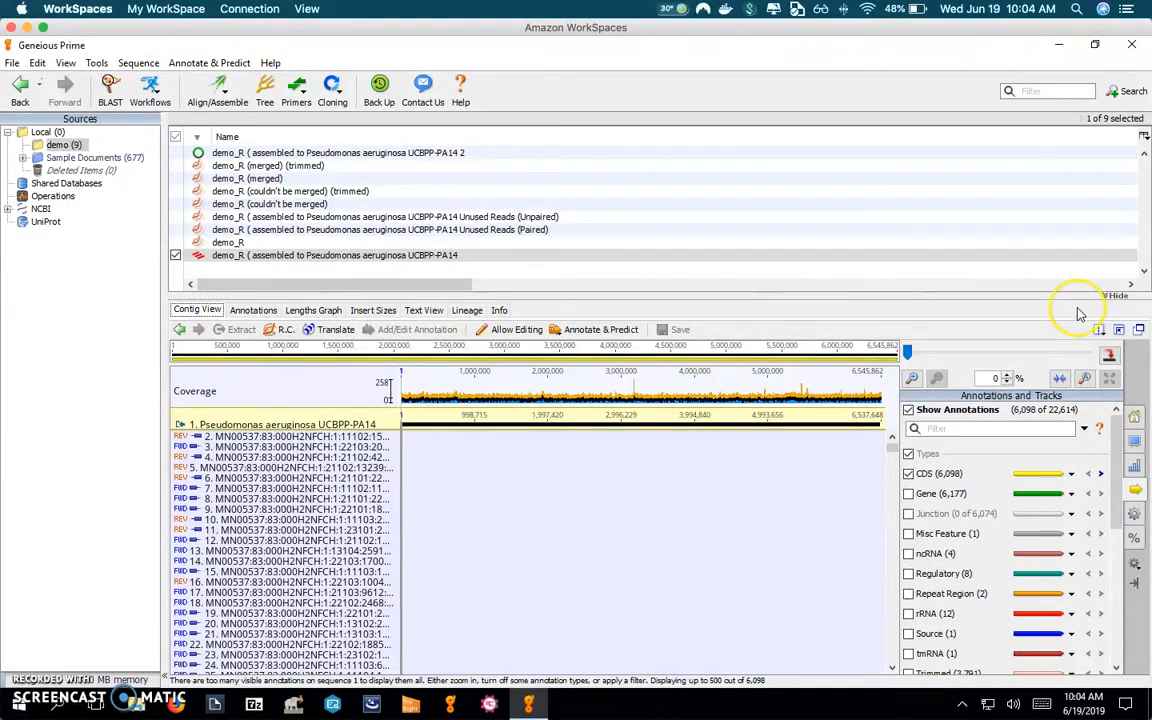
mouse_move(1060, 344)
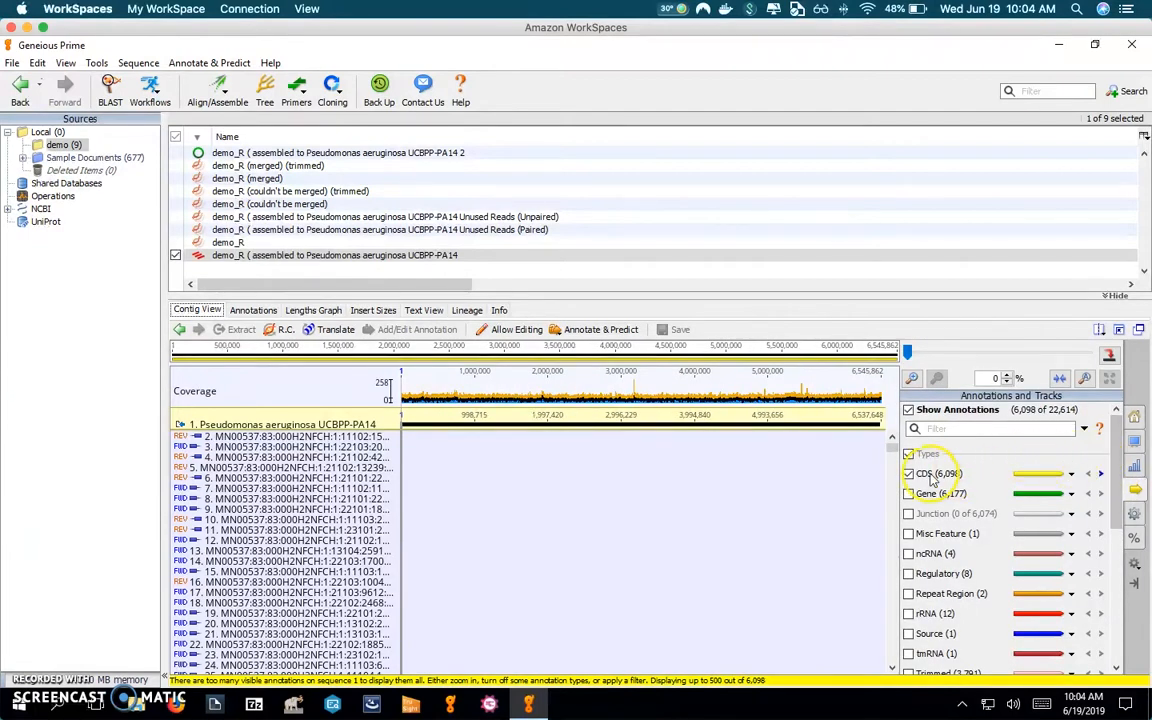
left_click(908, 472)
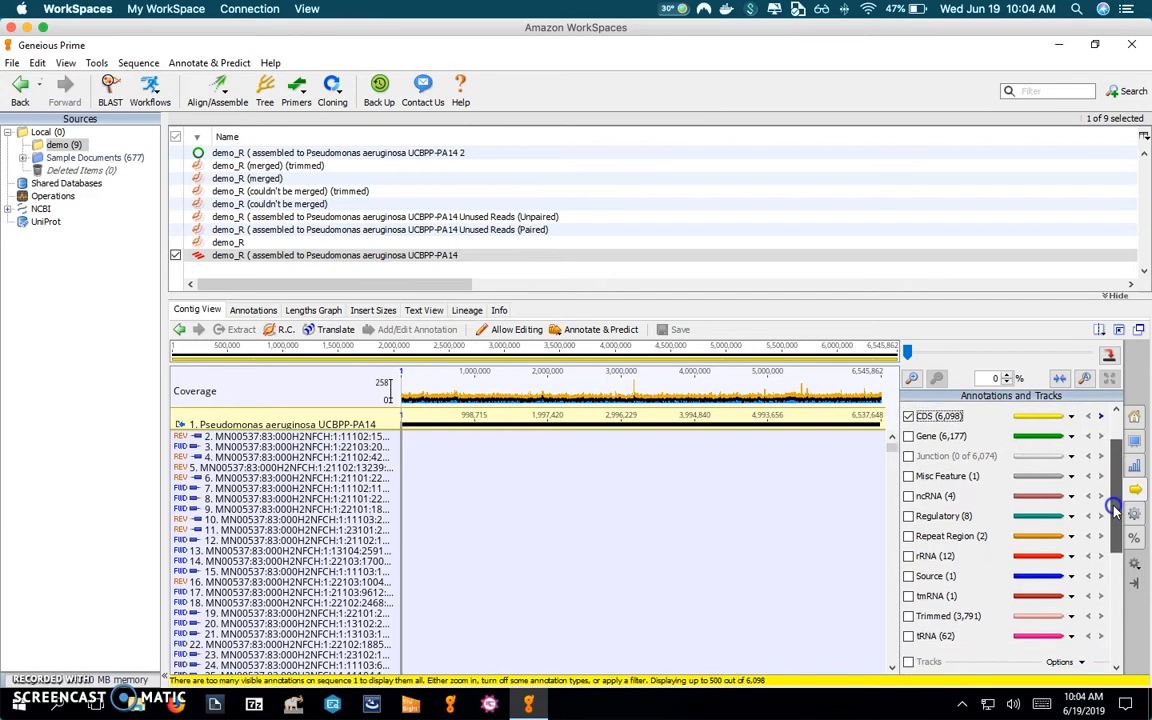
scroll("down", 3)
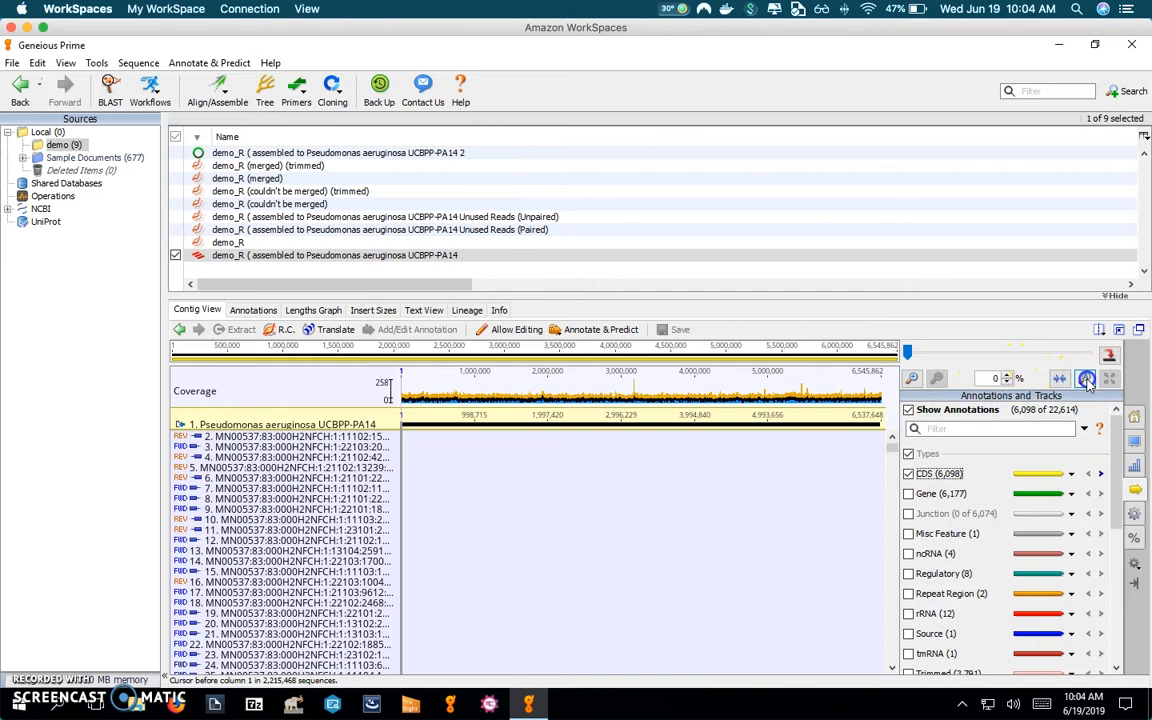
left_click(1086, 378)
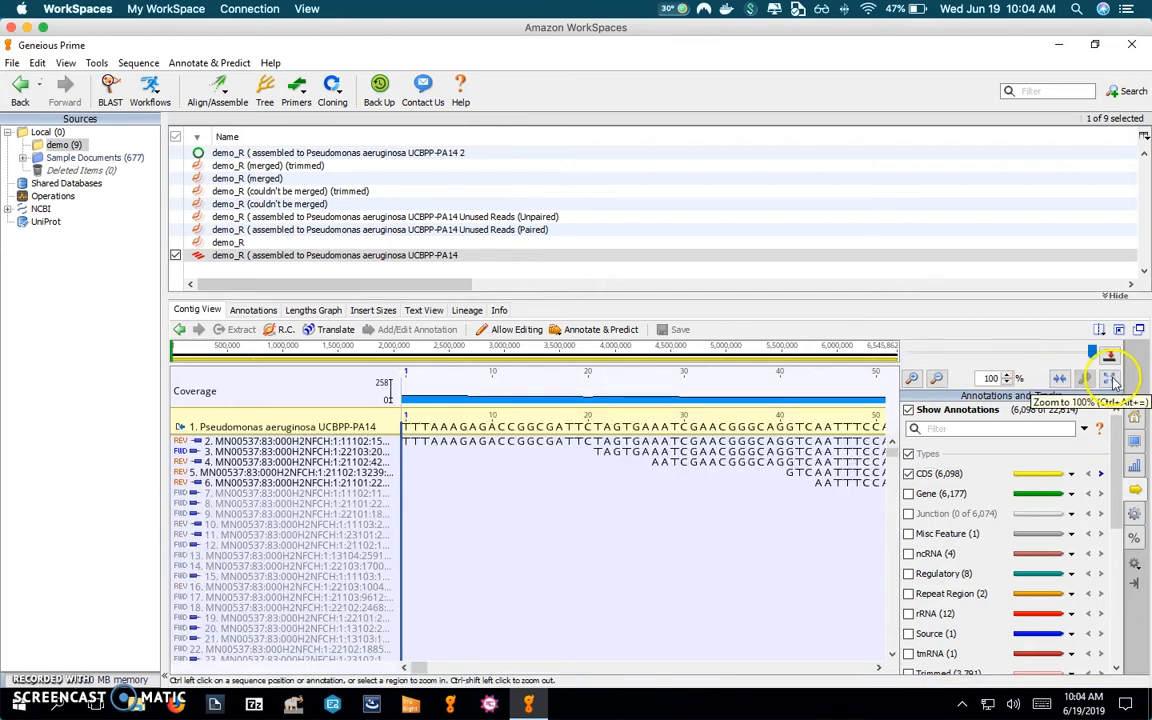
left_click(1112, 378)
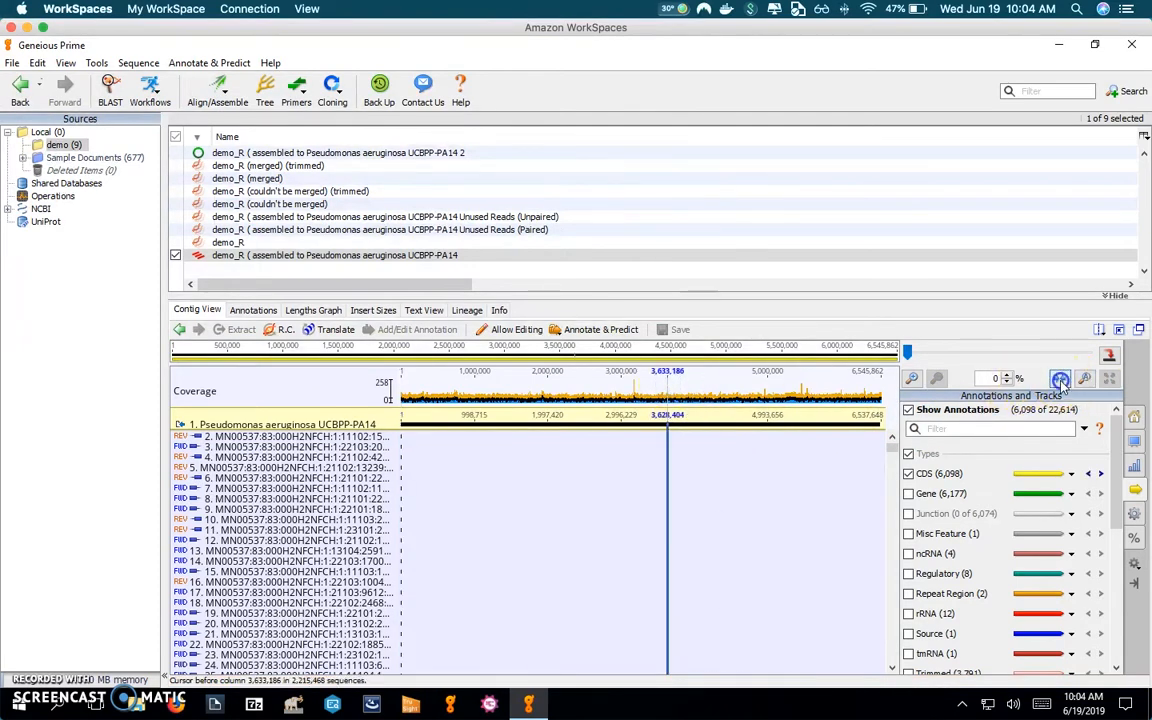
left_click(1060, 378)
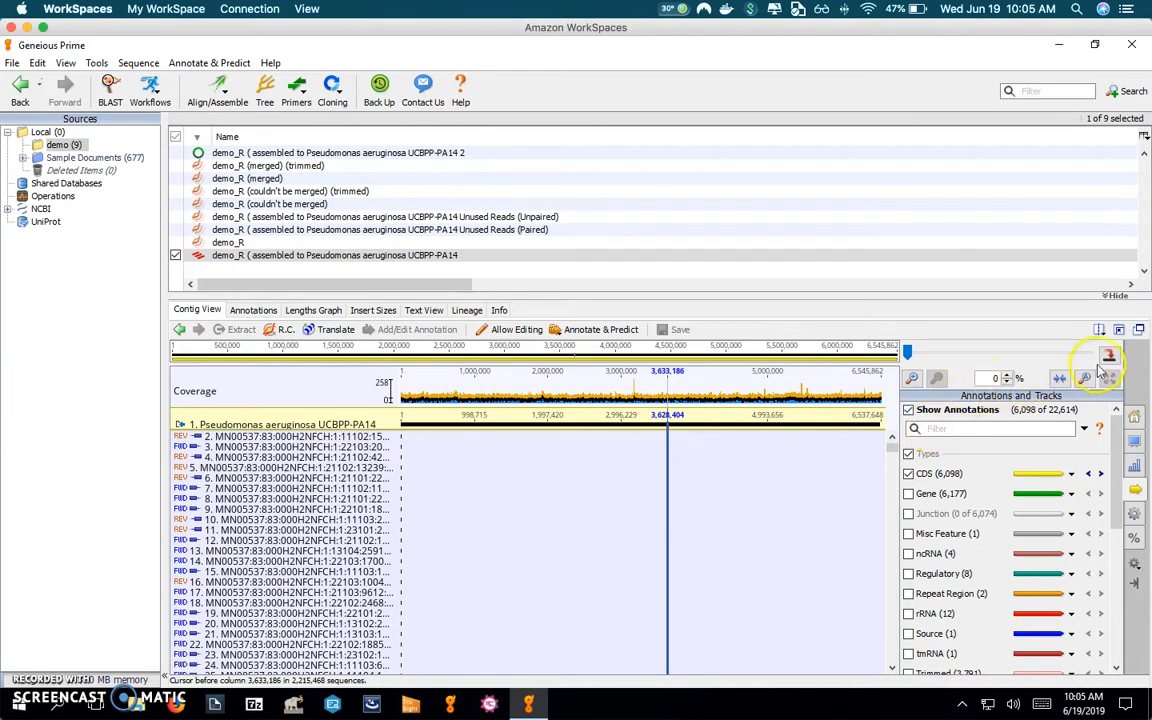
Step: Jump to position 1 of the contig via Go to Position, showing reads at base resolution
left_click(1108, 356)
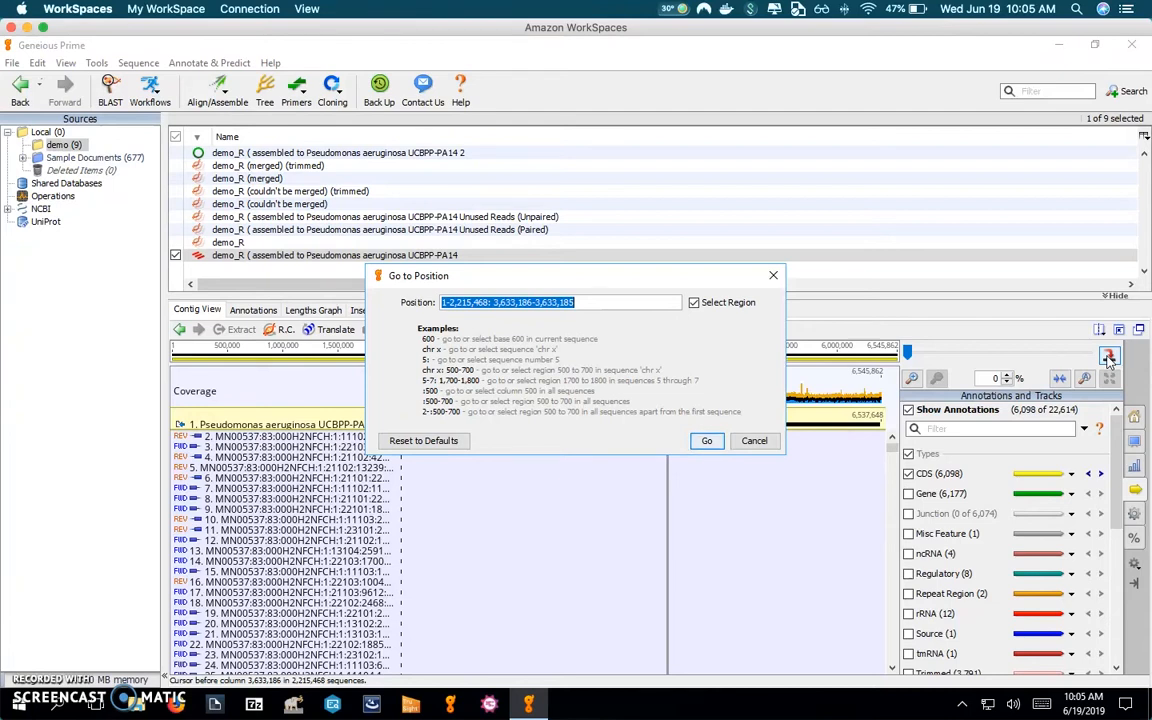
type("1")
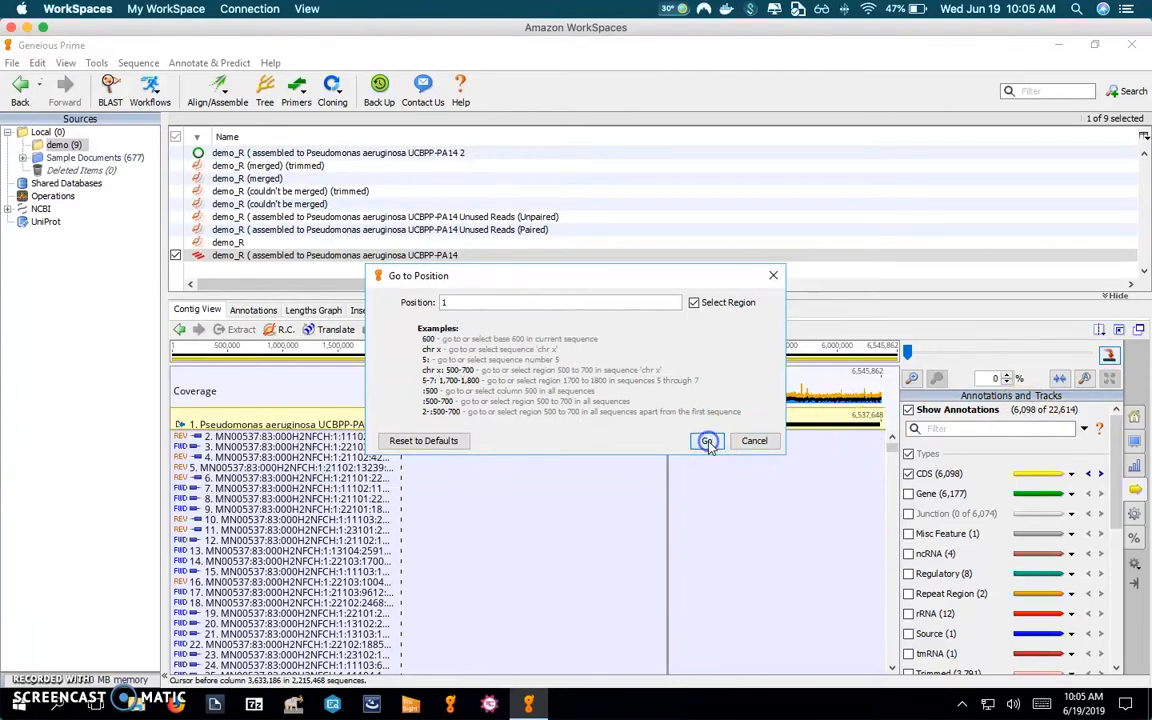
left_click(708, 442)
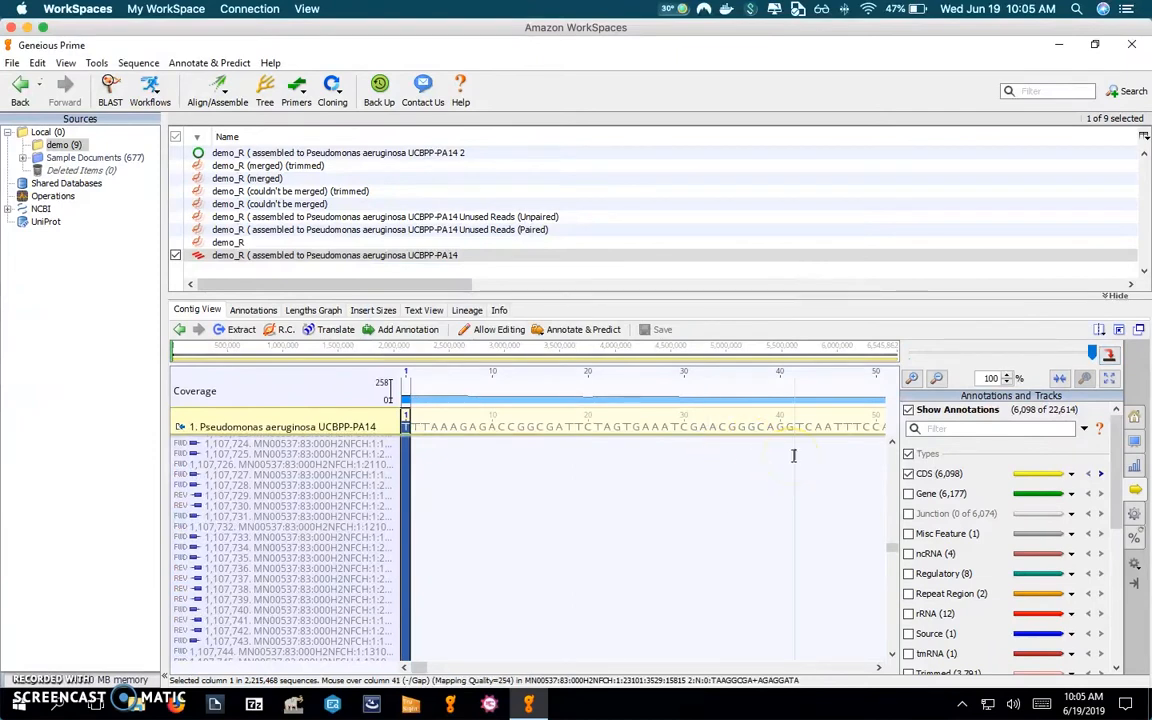
Step: Inspect the coverage graph and bring up the Go to Position prompt again
left_click(1110, 378)
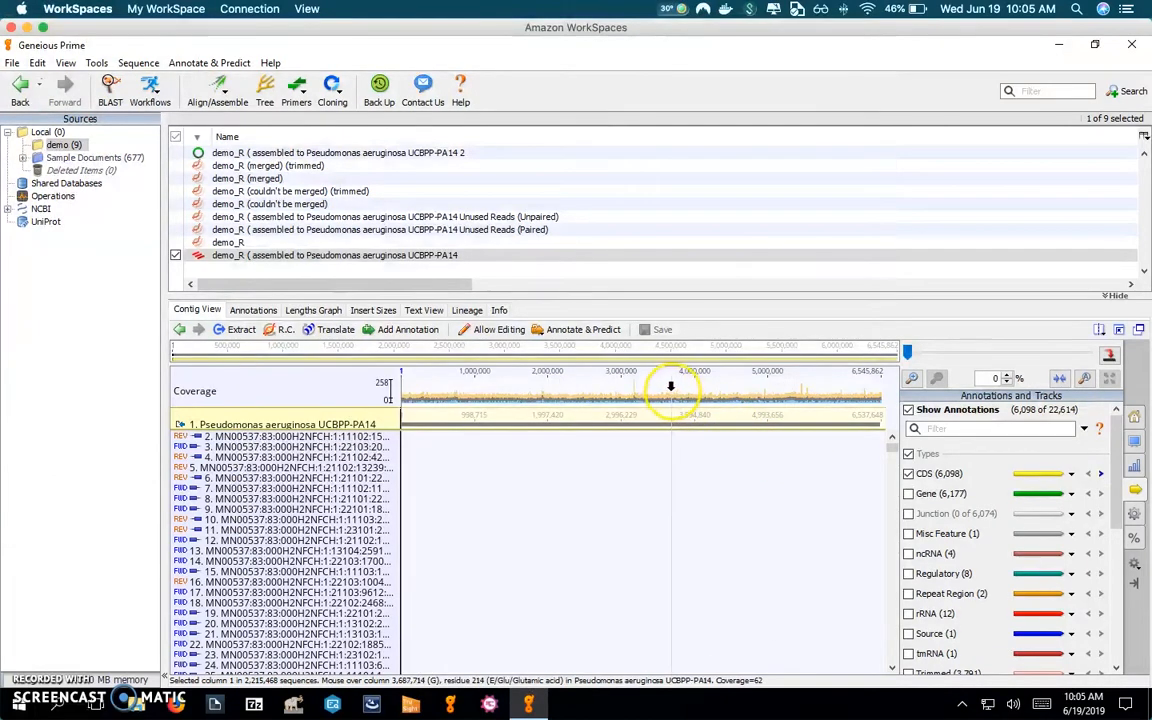
mouse_move(674, 390)
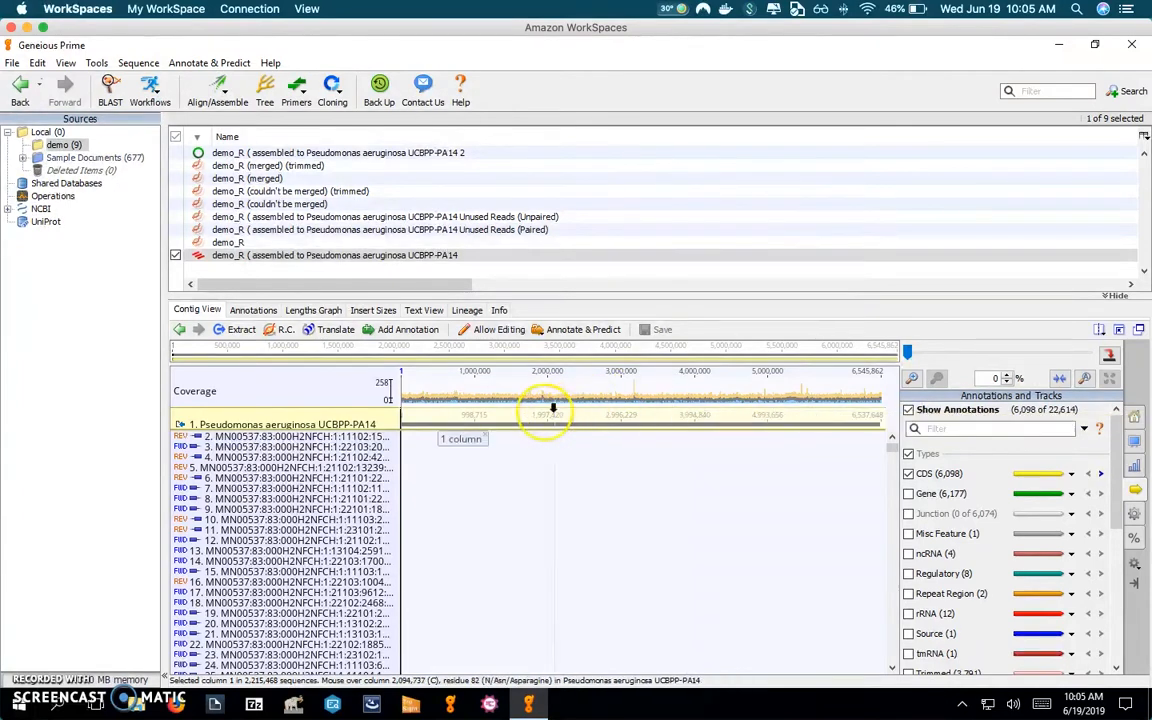
mouse_move(722, 378)
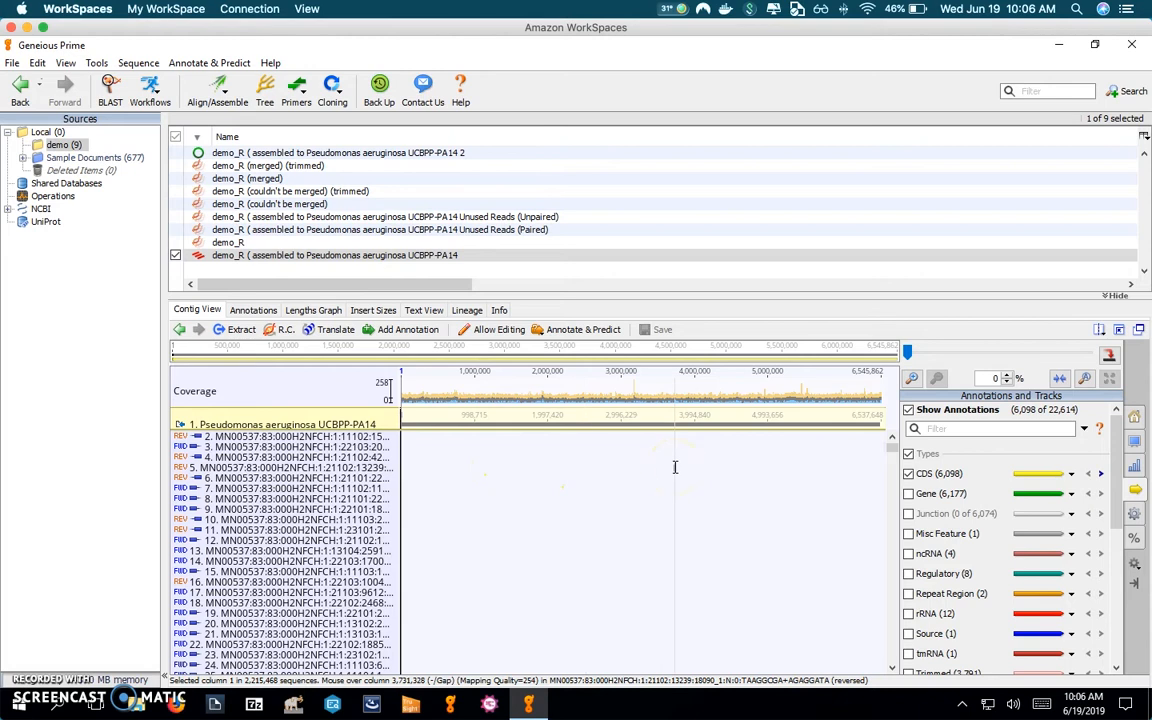
left_click(530, 390)
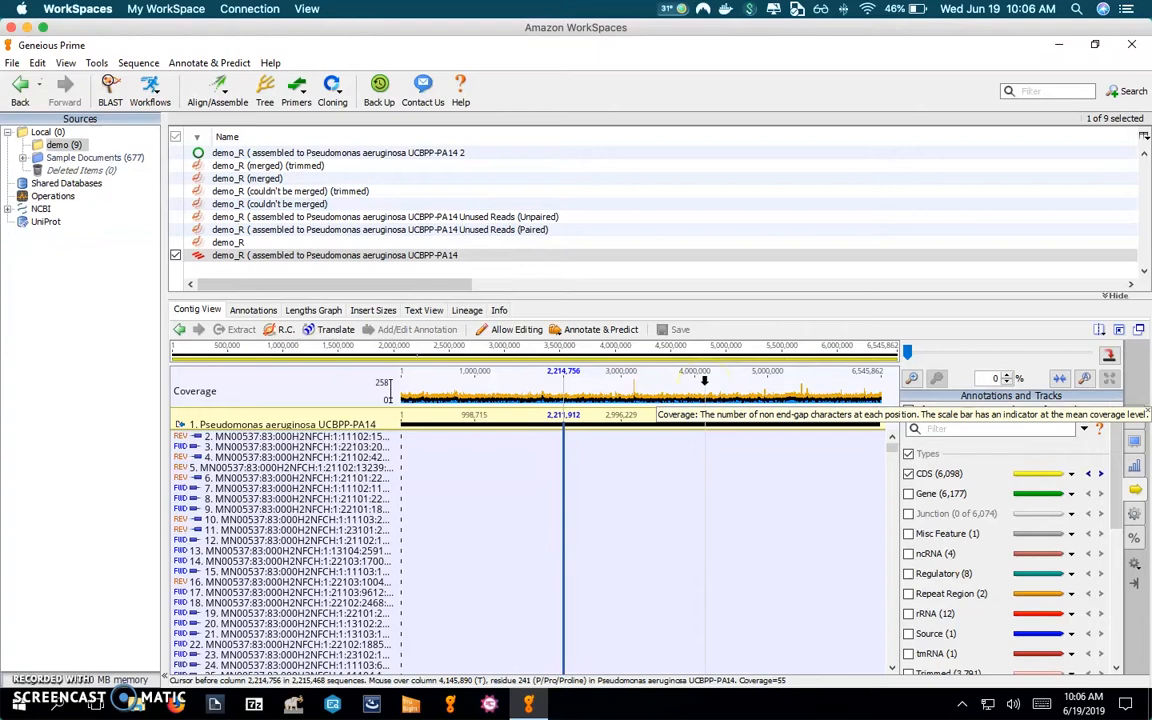
mouse_move(704, 410)
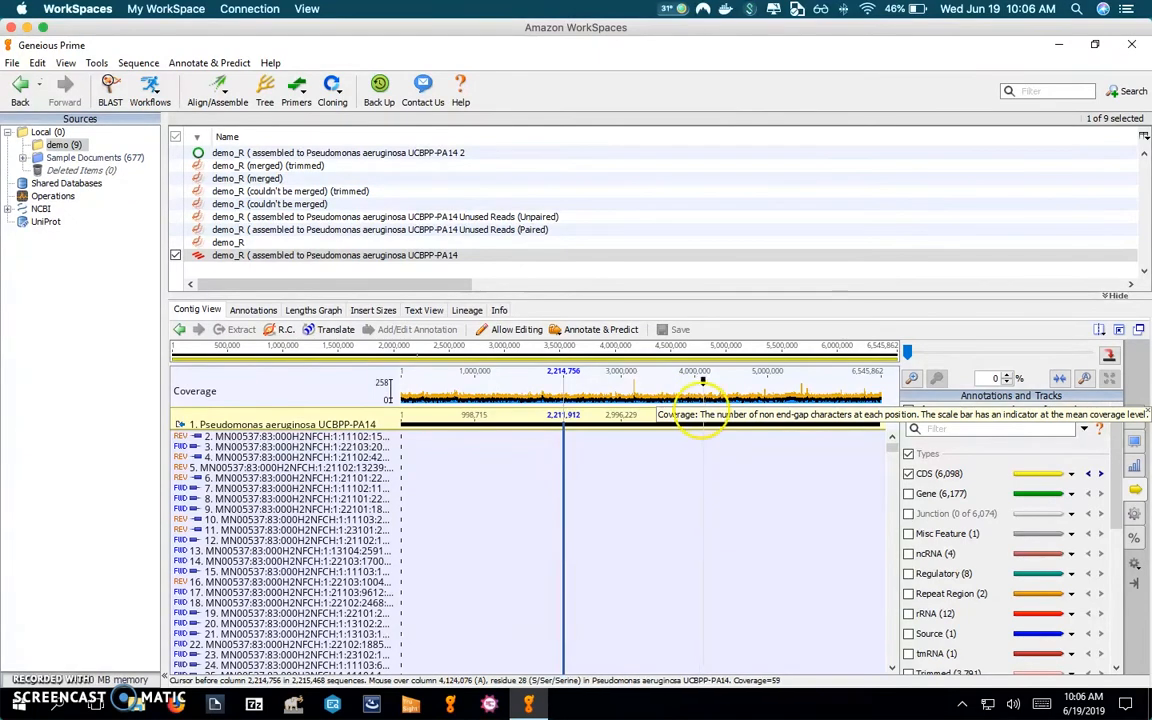
mouse_move(704, 416)
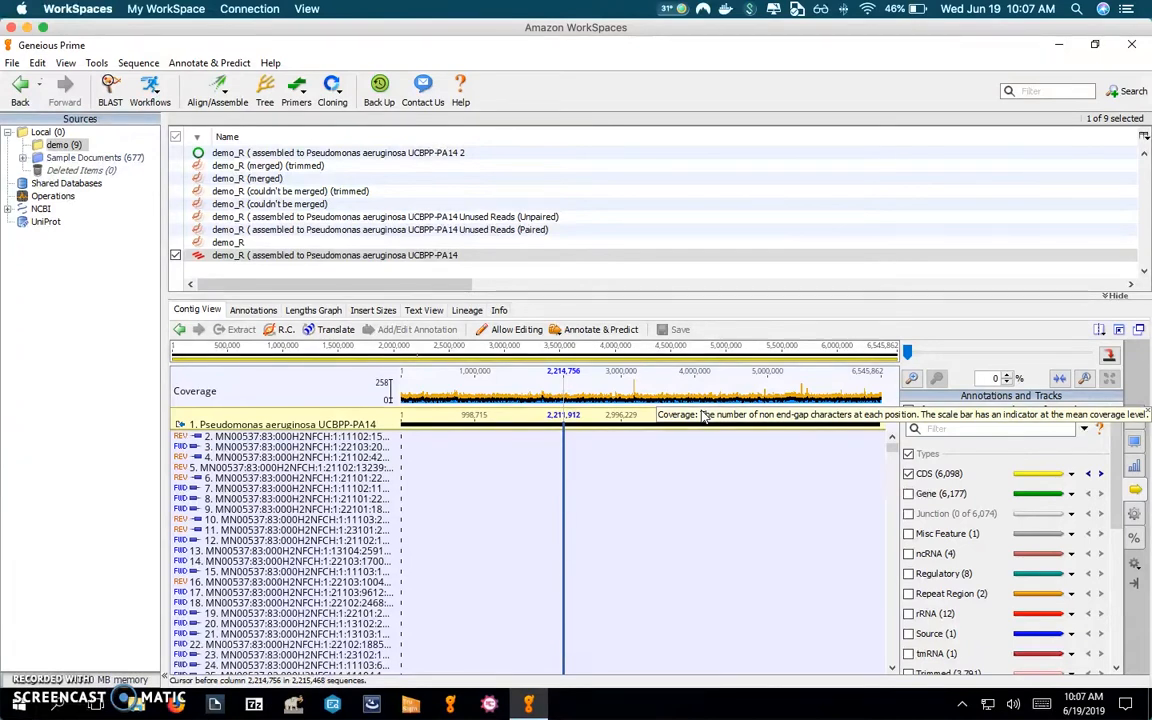
mouse_move(704, 384)
type("1")
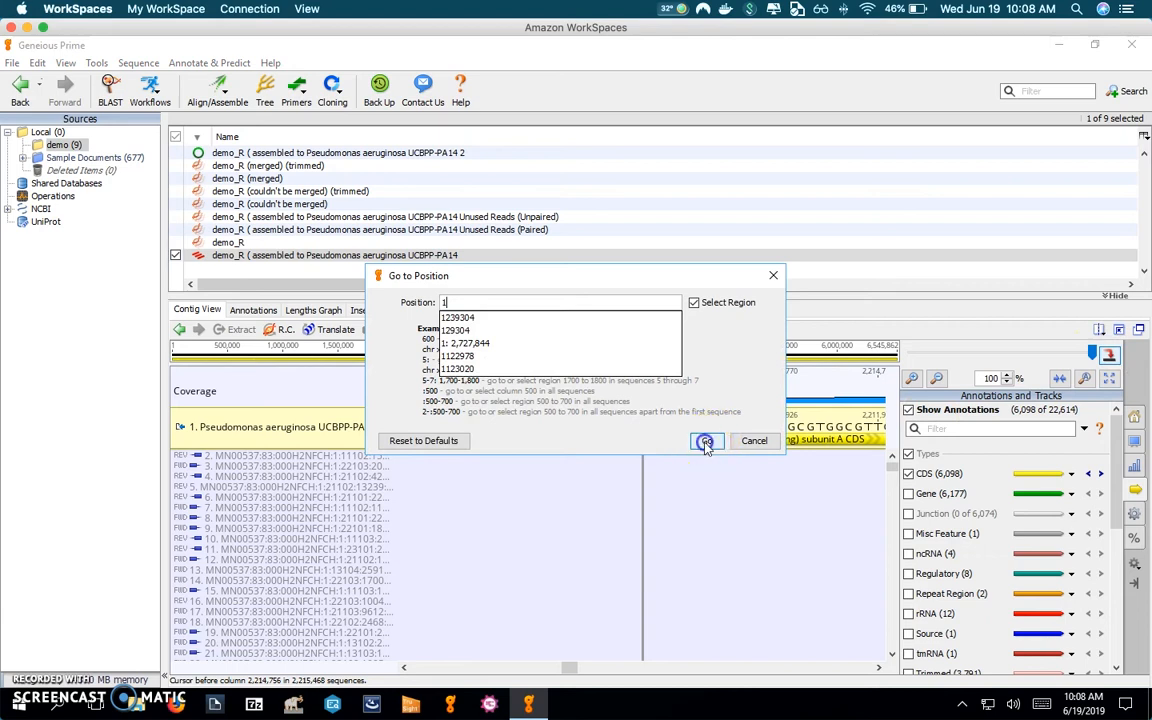
Step: Confirm the jump to the start of the reference at 100% base view
left_click(706, 442)
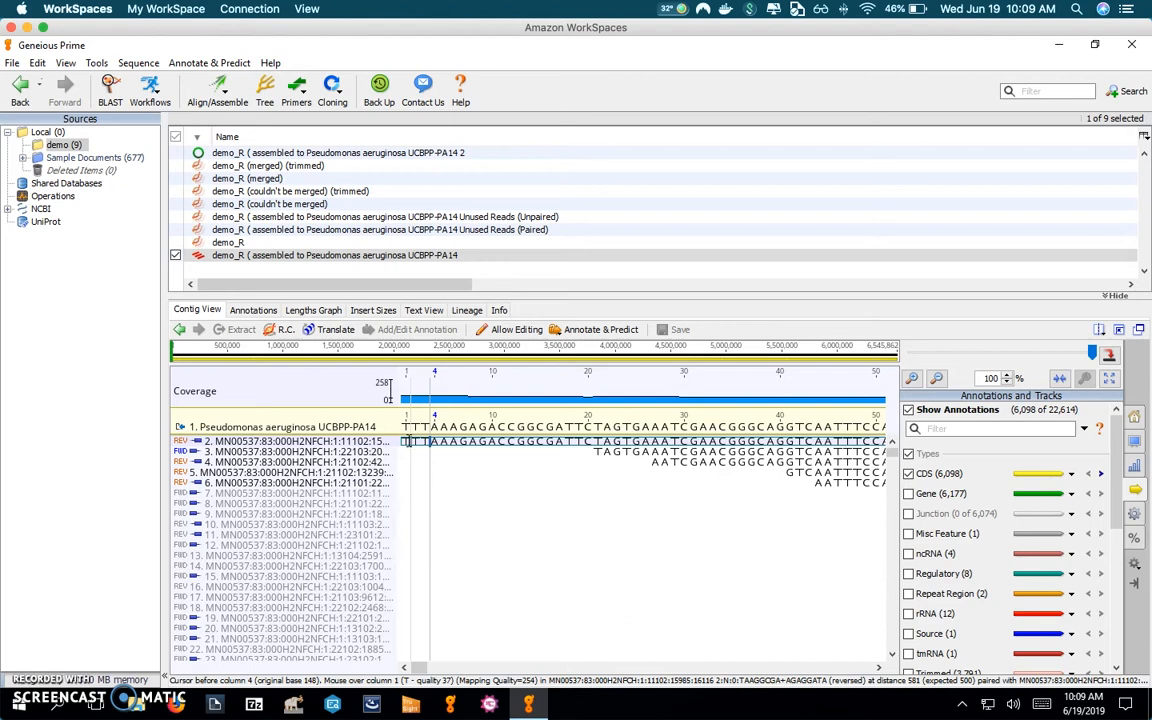
mouse_move(410, 428)
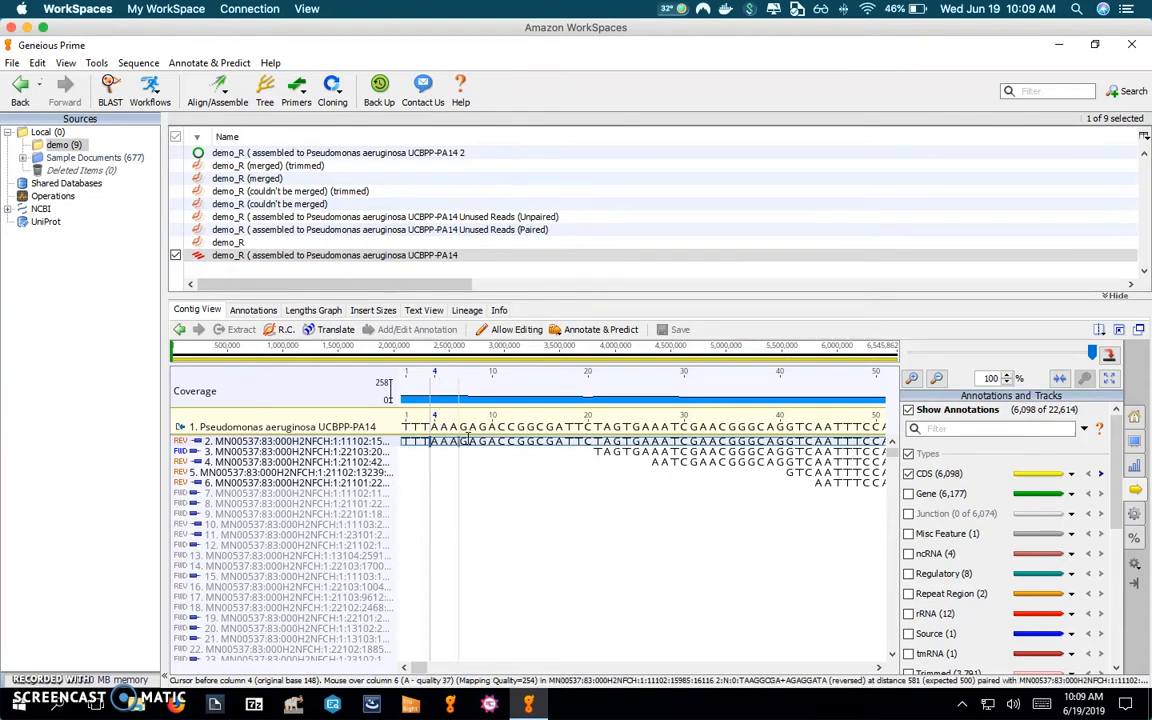
mouse_move(464, 440)
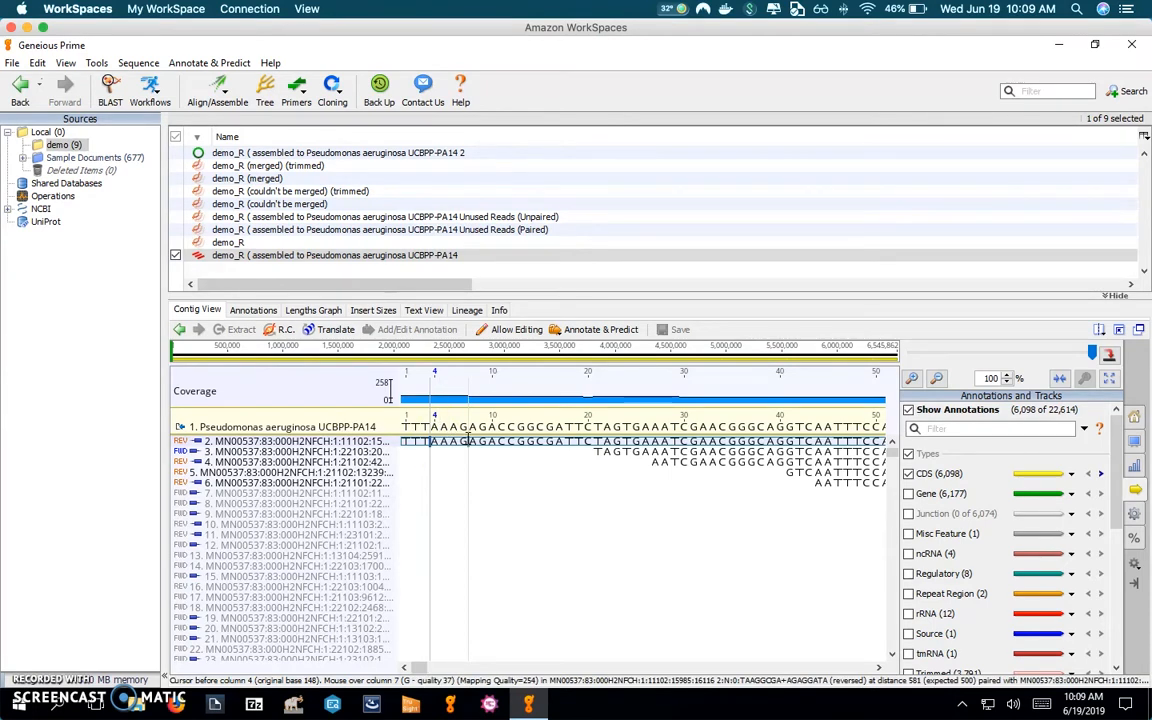
mouse_move(532, 610)
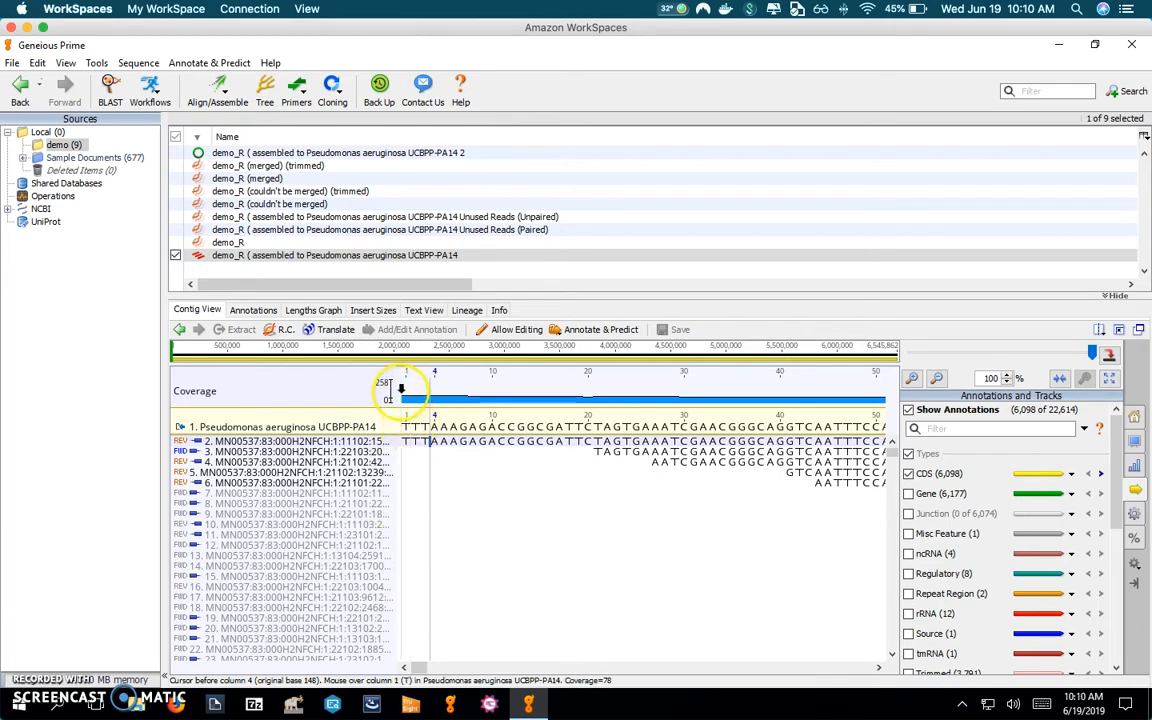
mouse_move(402, 388)
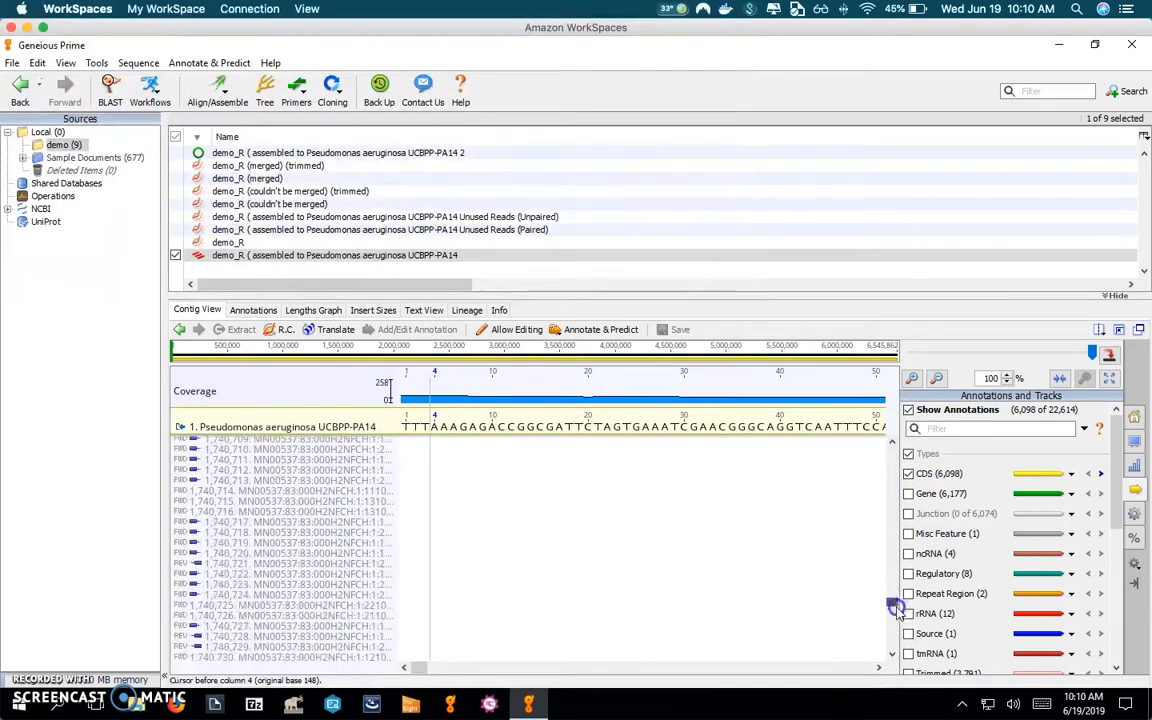
scroll("down", 3)
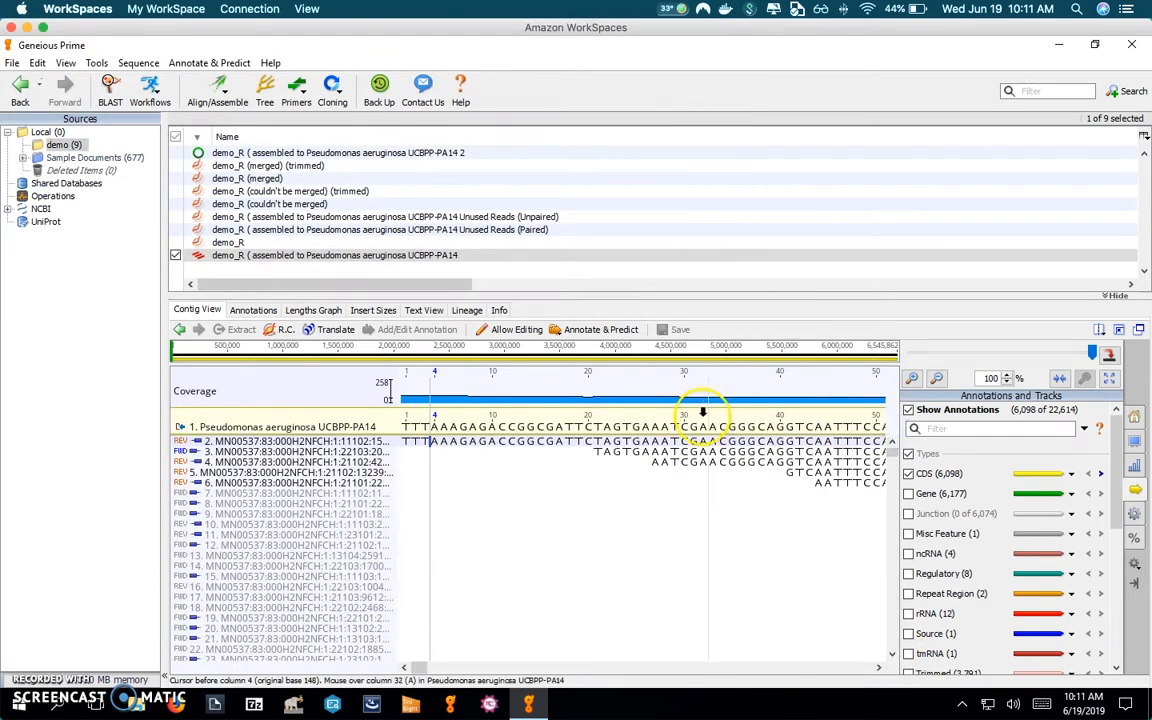
mouse_move(704, 408)
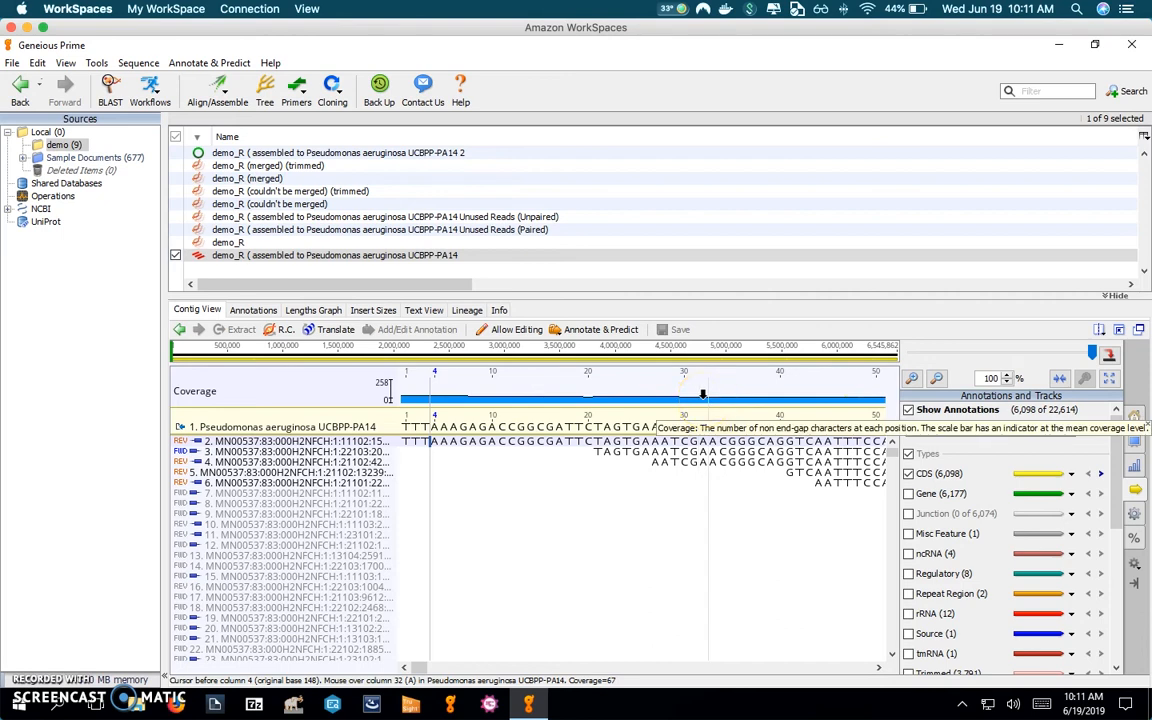
mouse_move(748, 398)
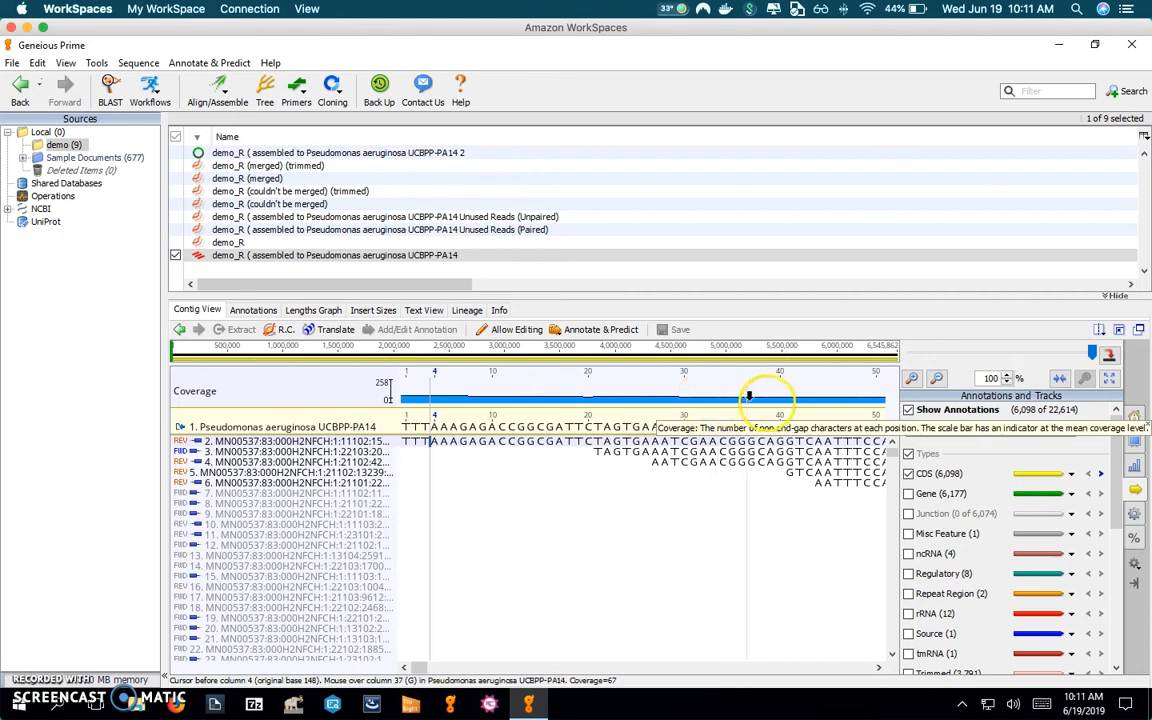